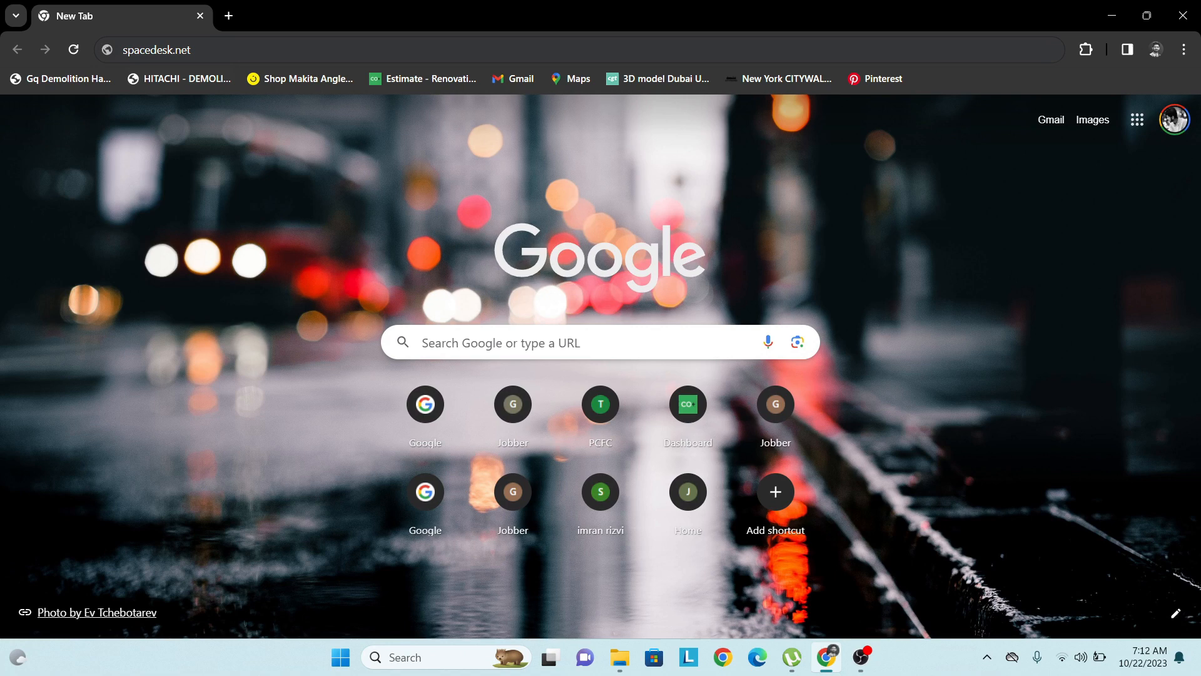
- Go to spacedesk.net and download the Windows 10/11 64-bit driver installer
click(174, 50)
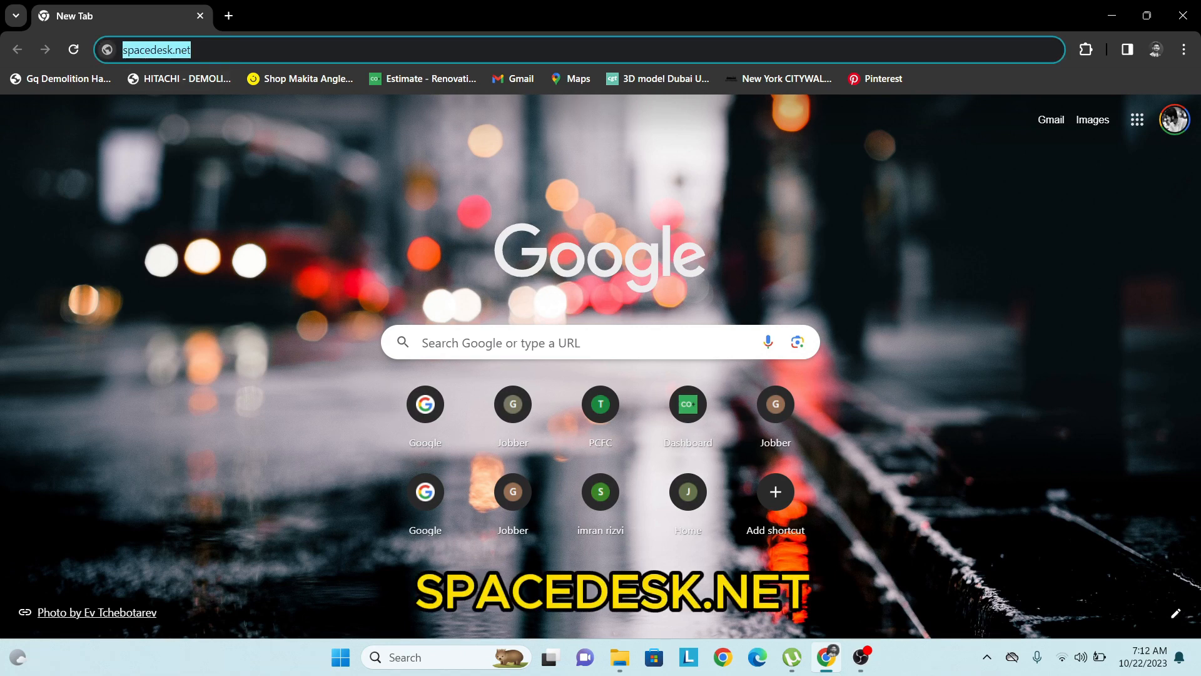
key(Enter)
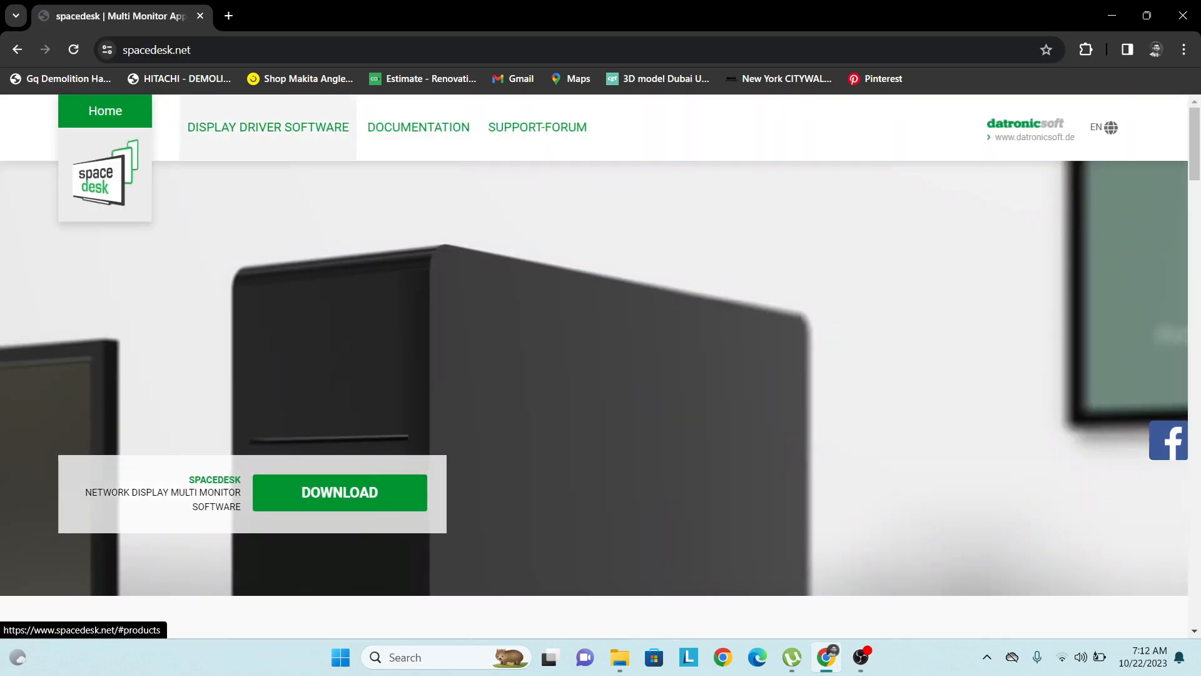
scroll(down, 3)
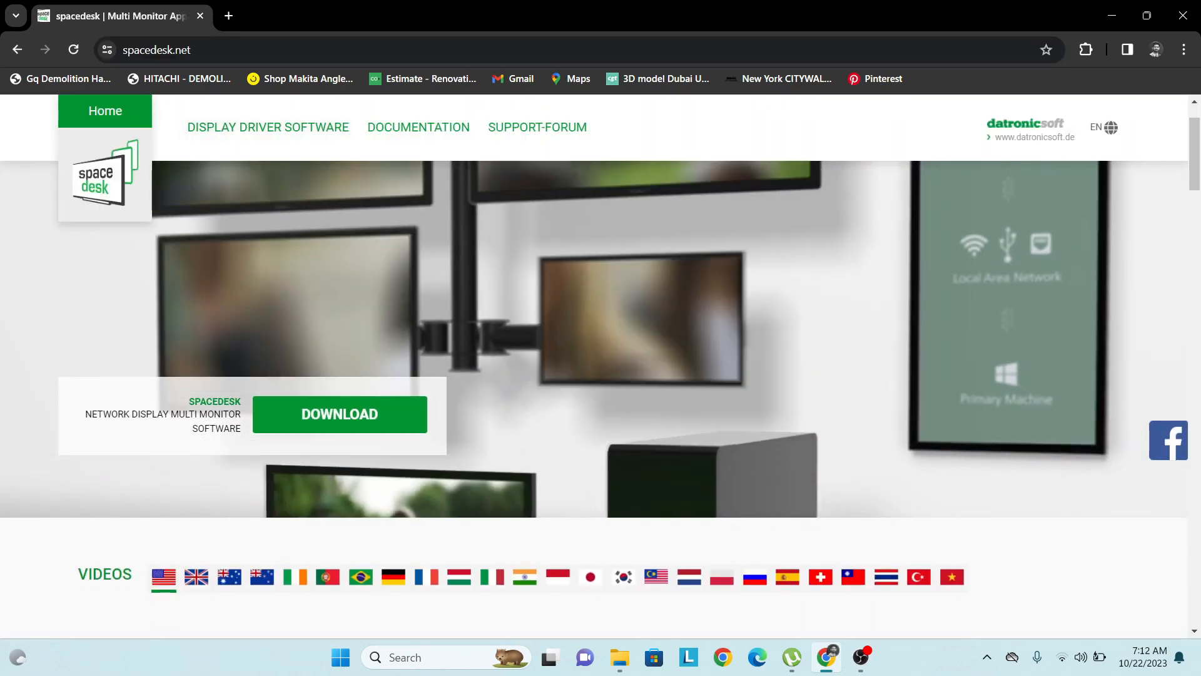
click(339, 414)
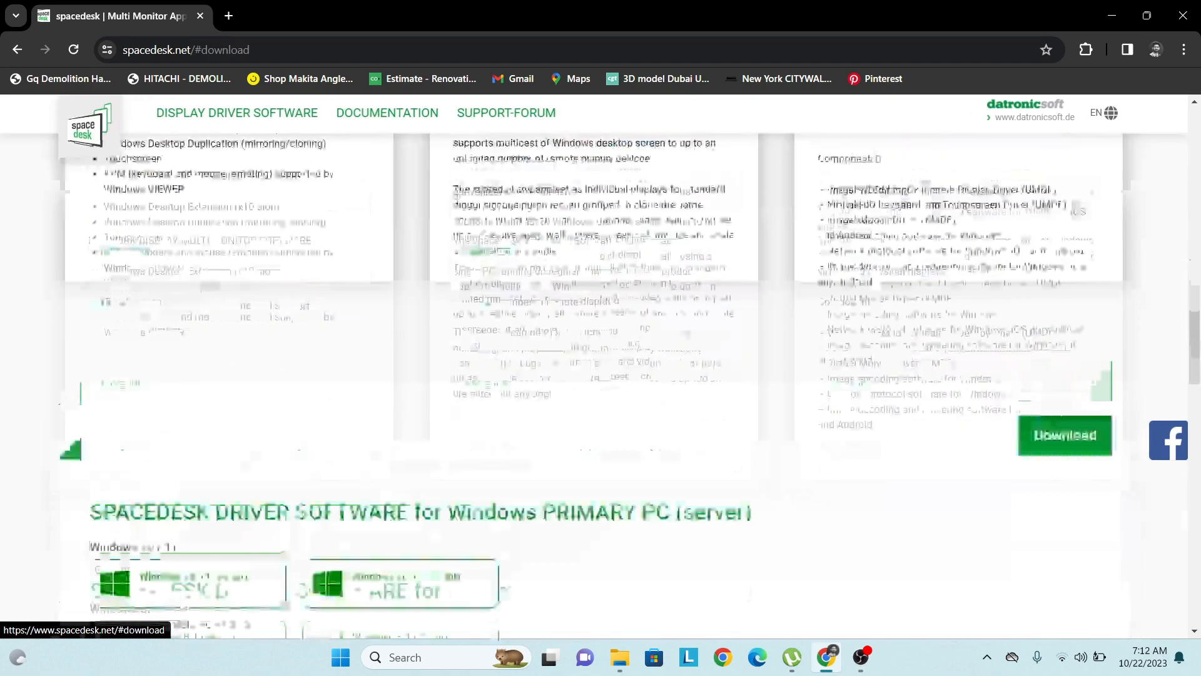
scroll(down, 3)
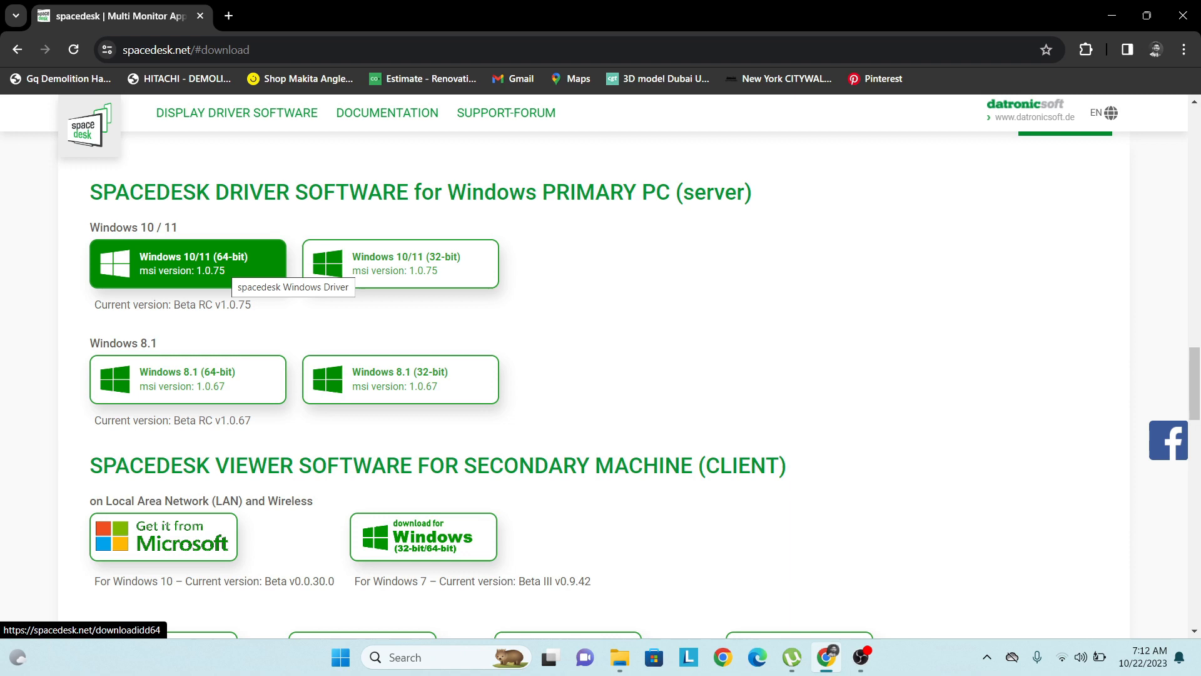
click(187, 262)
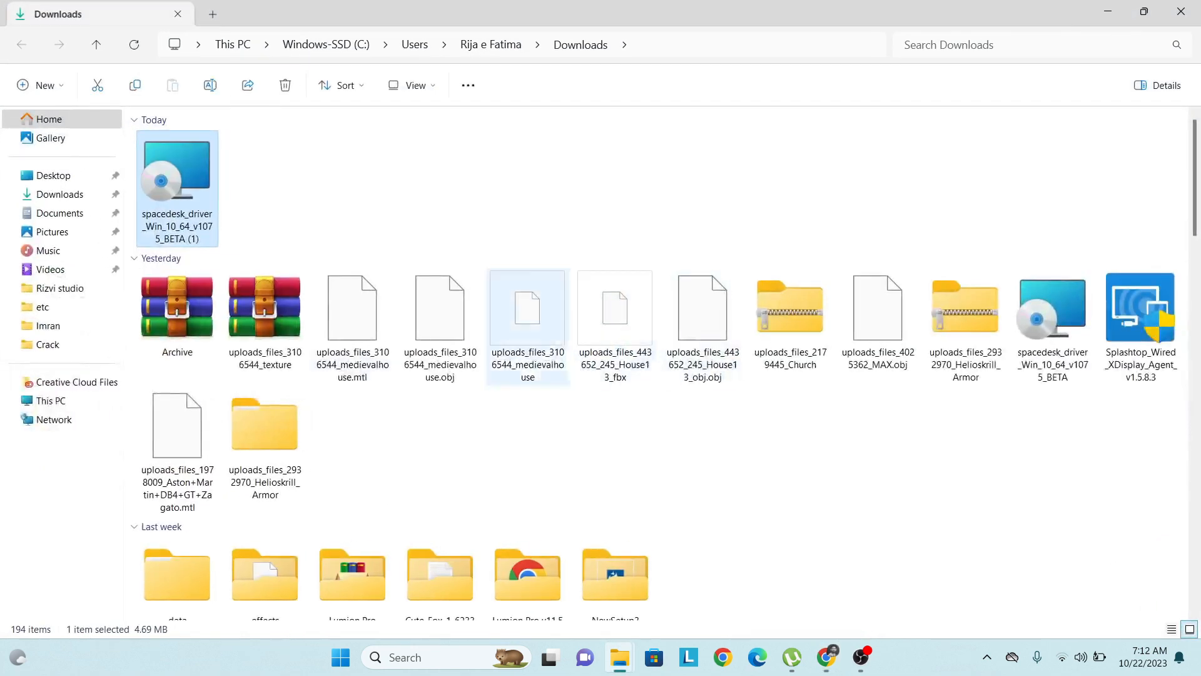
- Run the spacedesk_driver_Win_10_64 installer from the Downloads folder
double_click(176, 174)
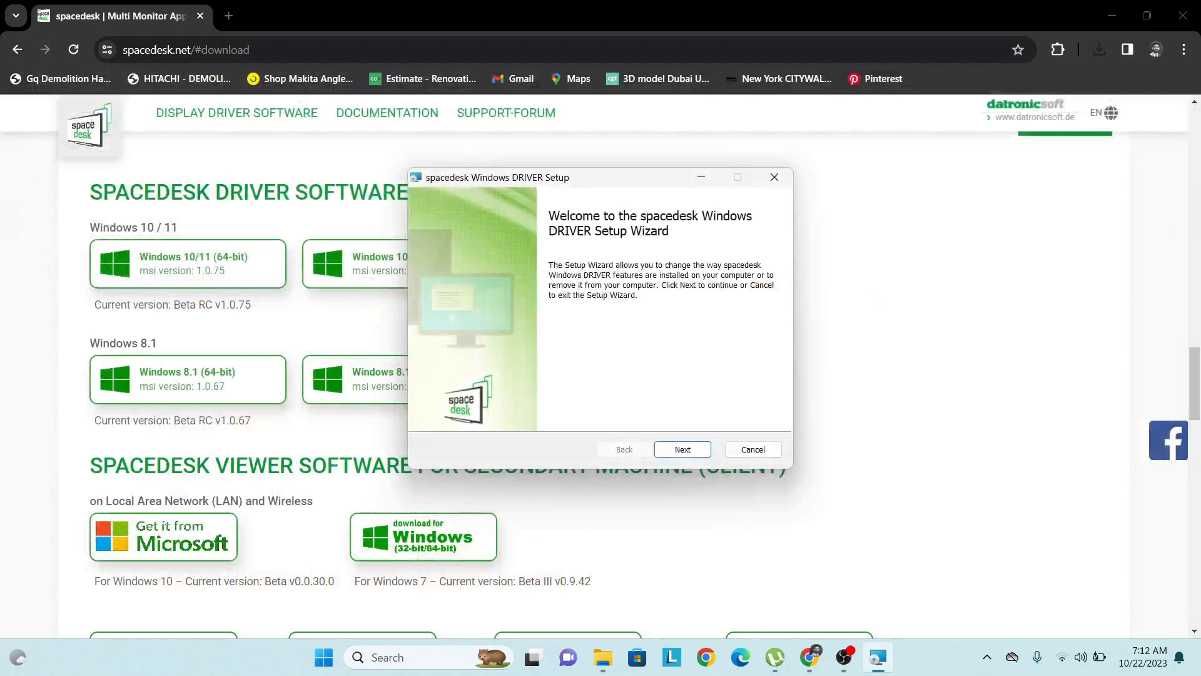
- Cancel the driver setup wizard, confirm with Yes, and finish the interrupted setup
click(752, 450)
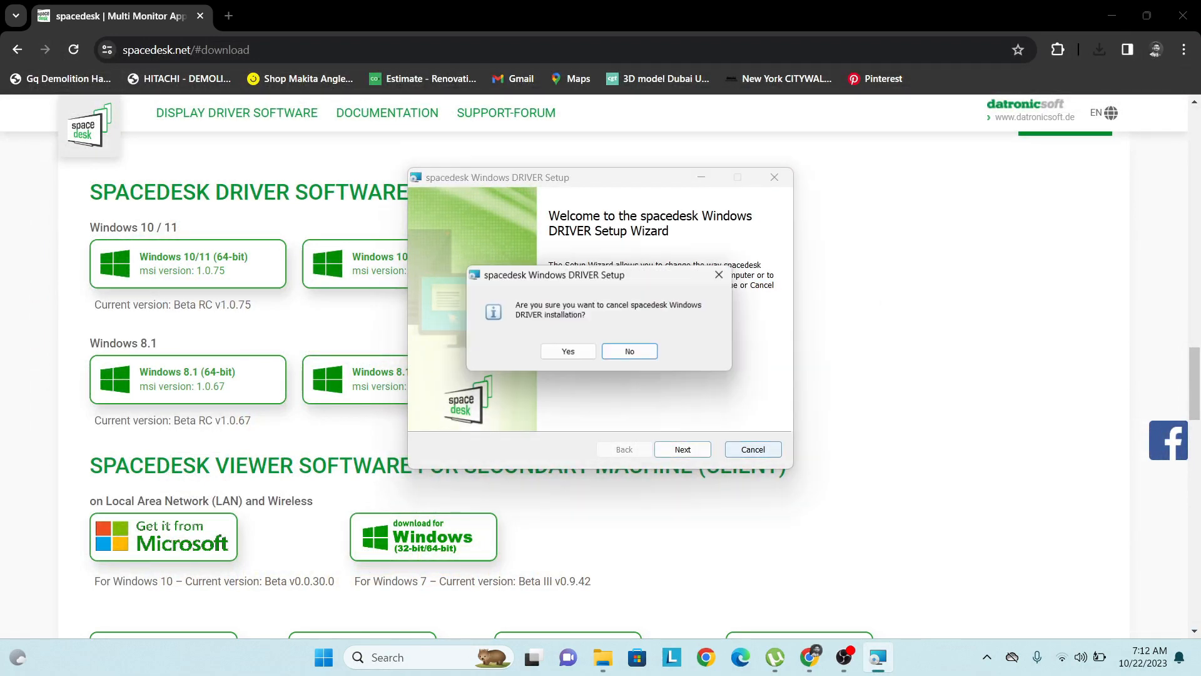
click(568, 350)
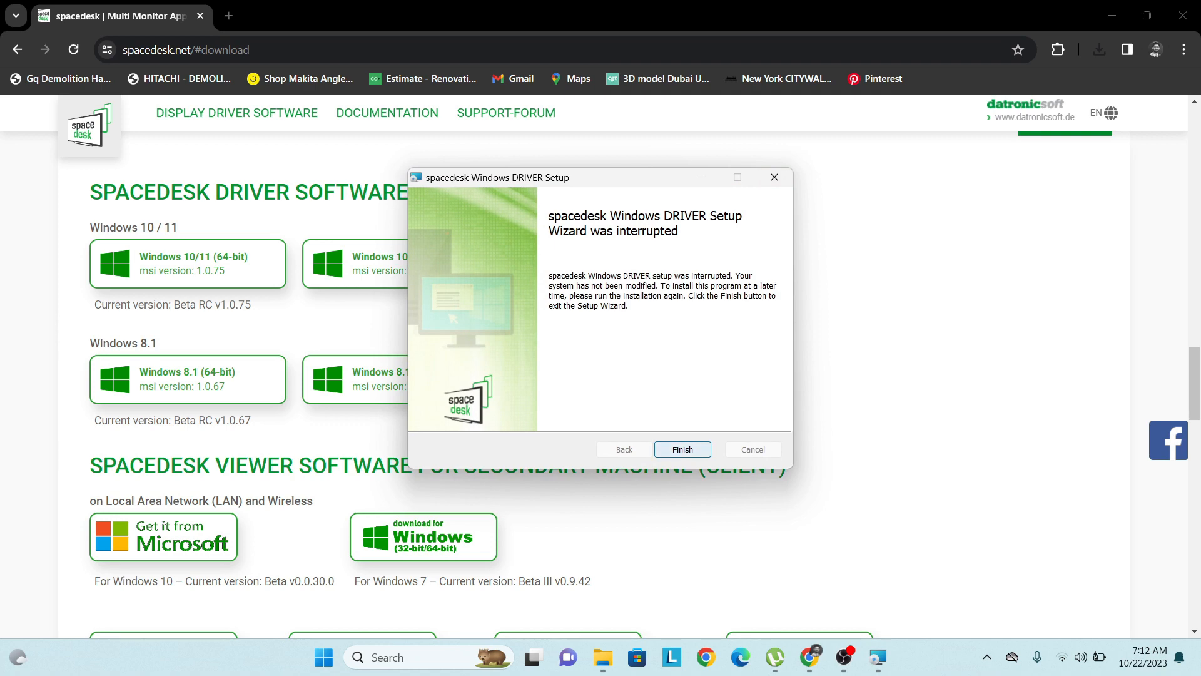
click(683, 450)
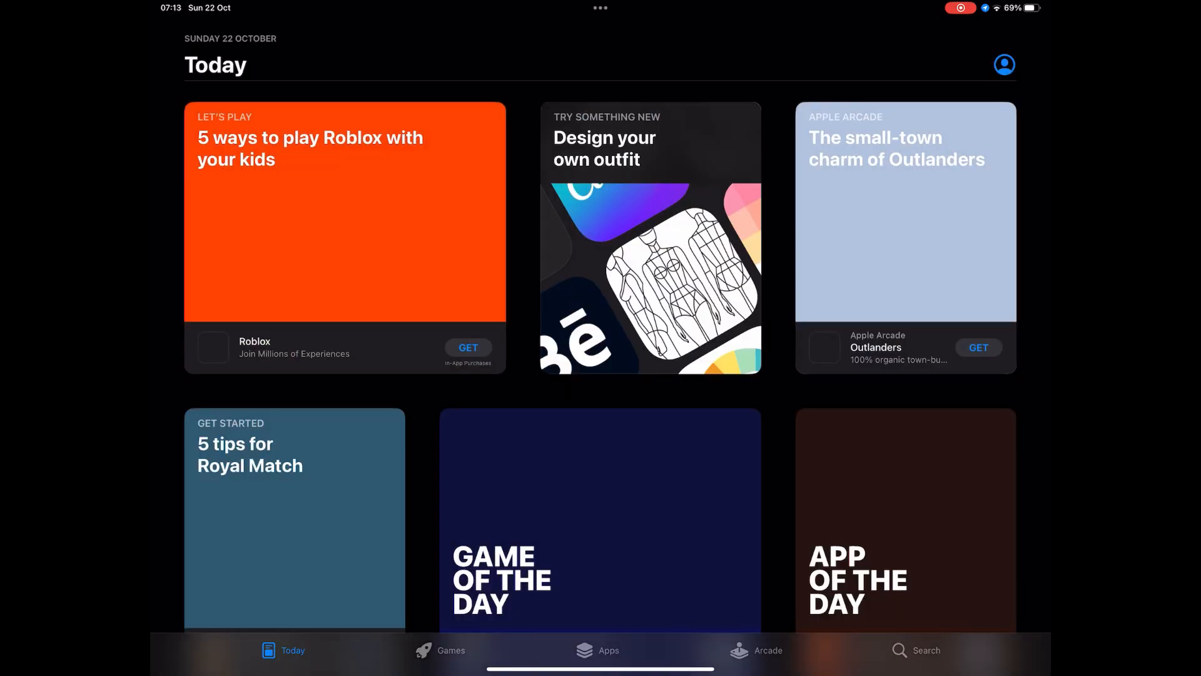
- Search the App Store for 'spacedesk' and install the spacedesk multi monitor app
click(924, 669)
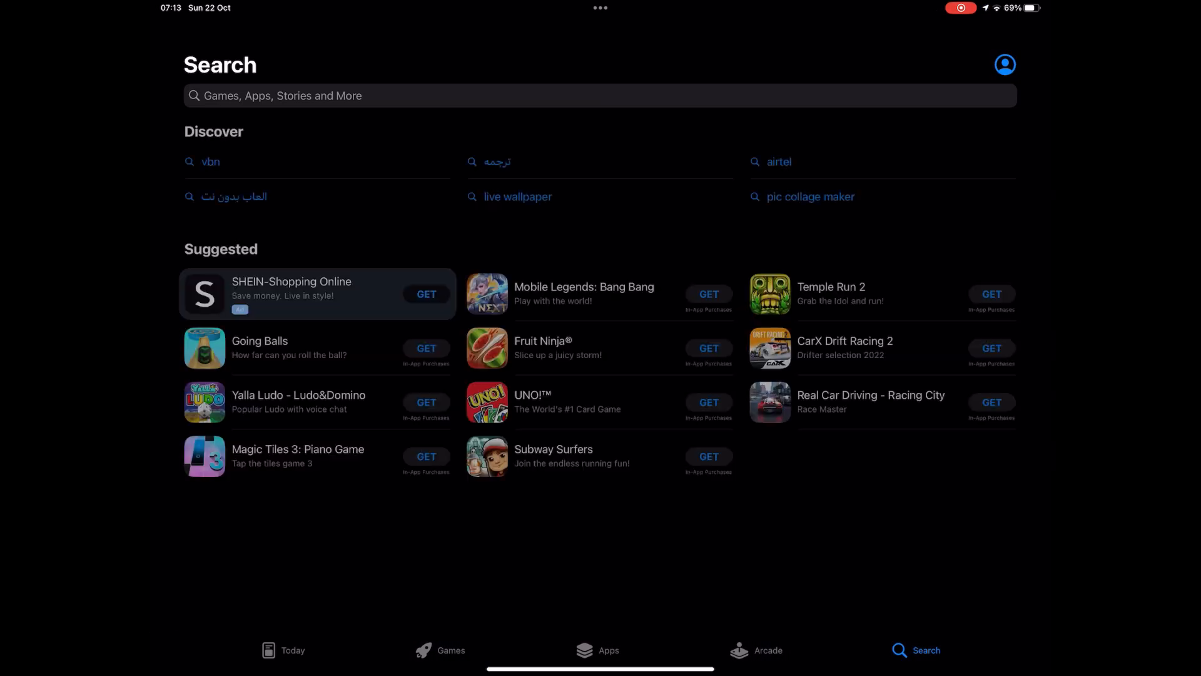
click(599, 94)
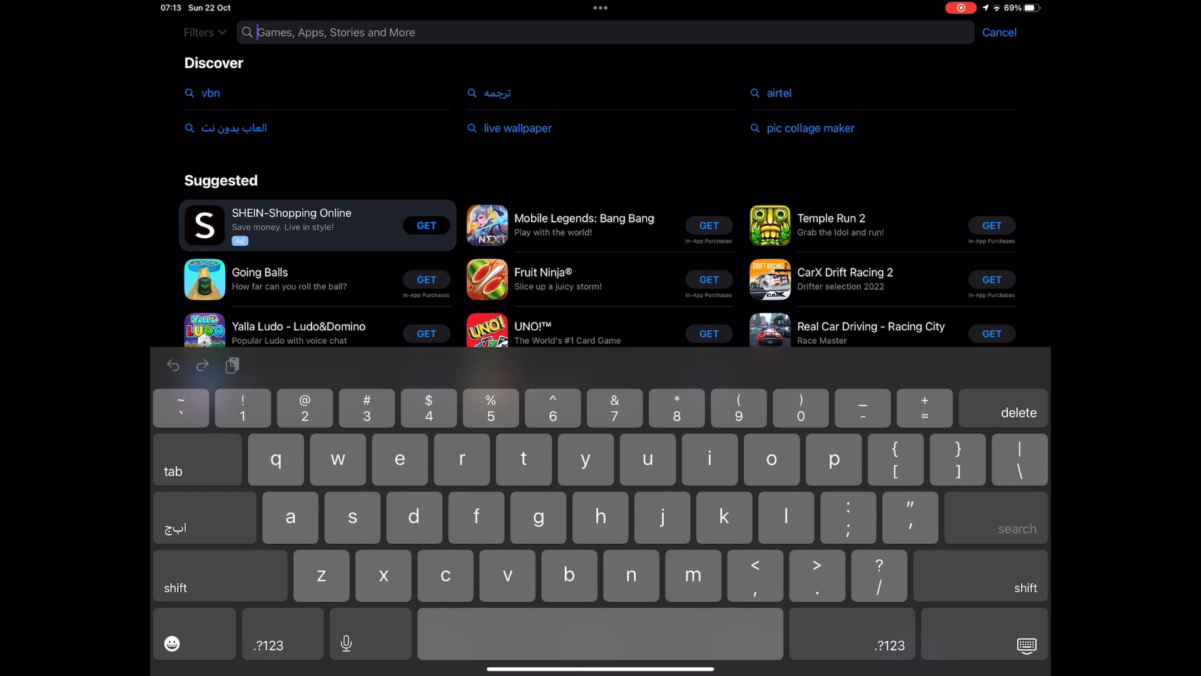
text(space)
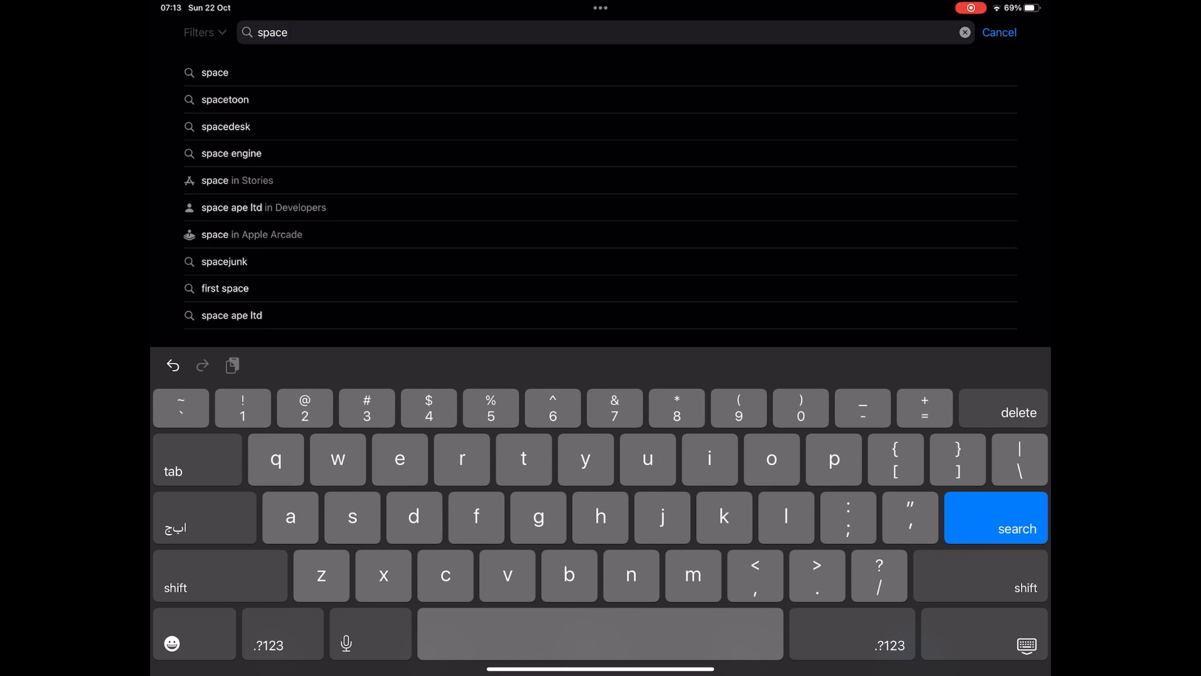
click(225, 126)
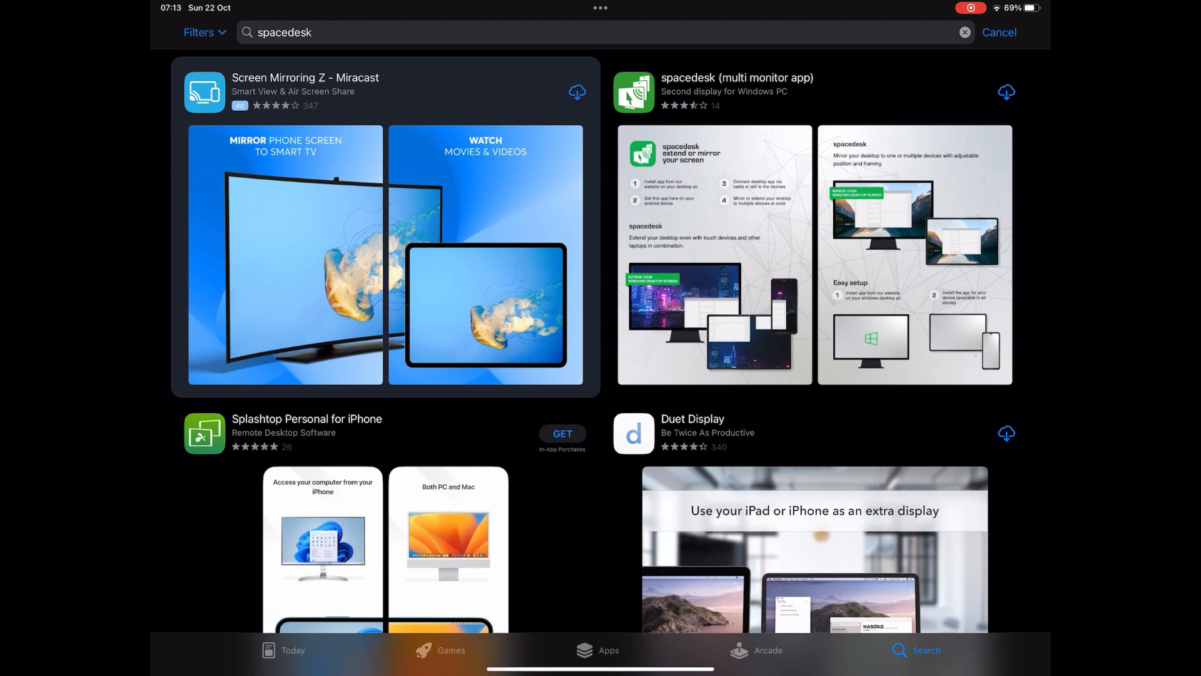
click(1007, 92)
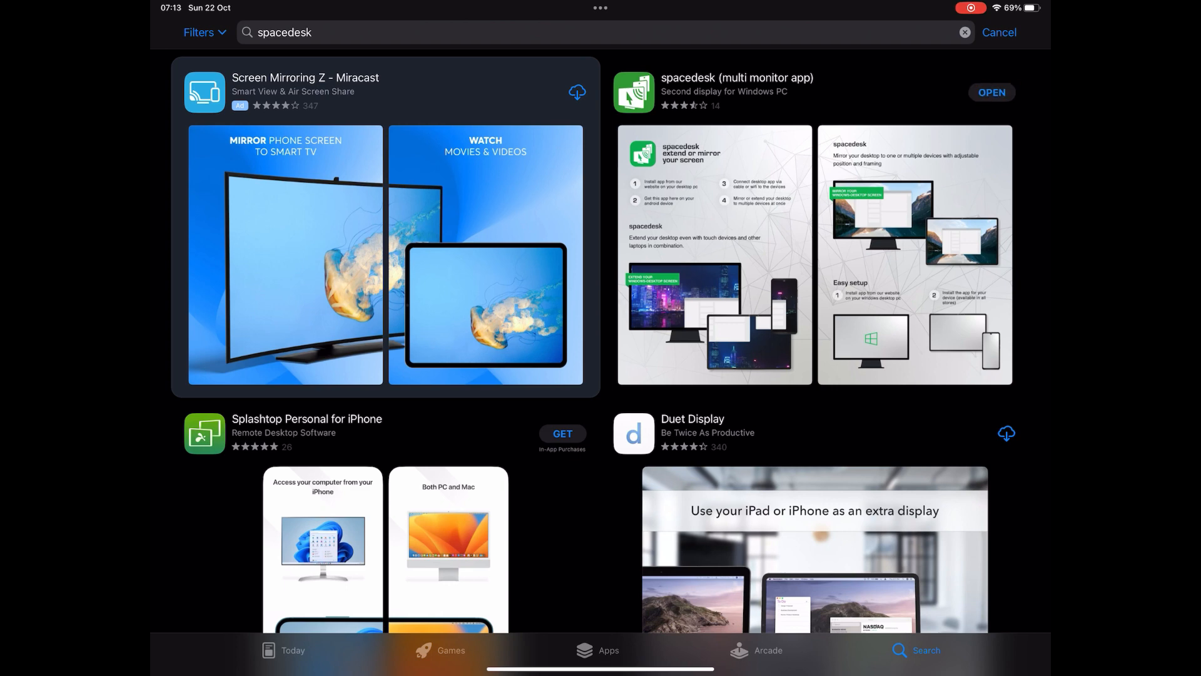
- Launch spacedesk on the iPad and allow it to find devices on the local network
click(991, 93)
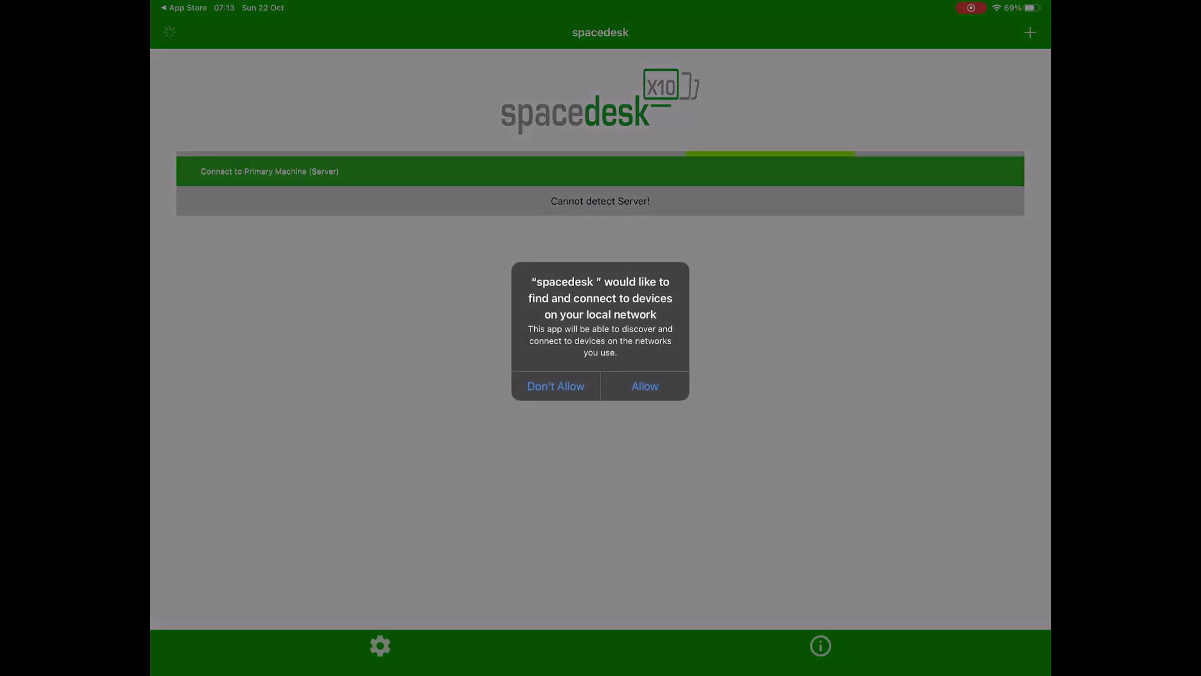
click(645, 386)
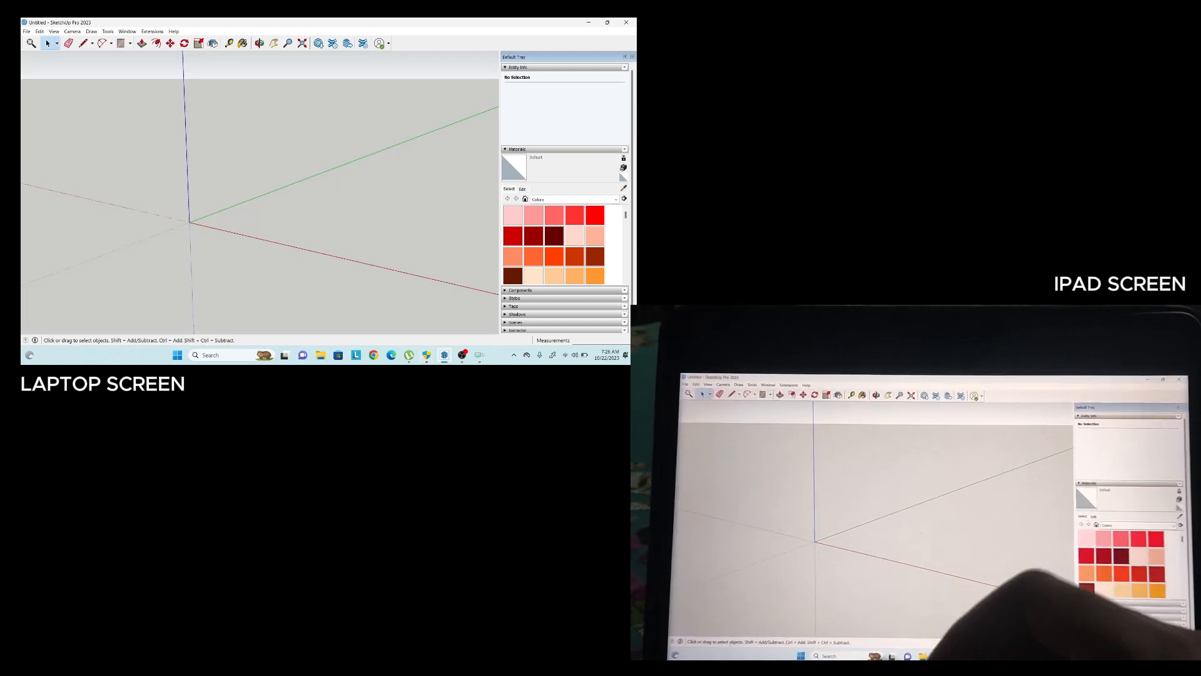
- Draw a rectangle on the ground plane near the origin with the Rectangle tool using the iPad stylus
click(123, 43)
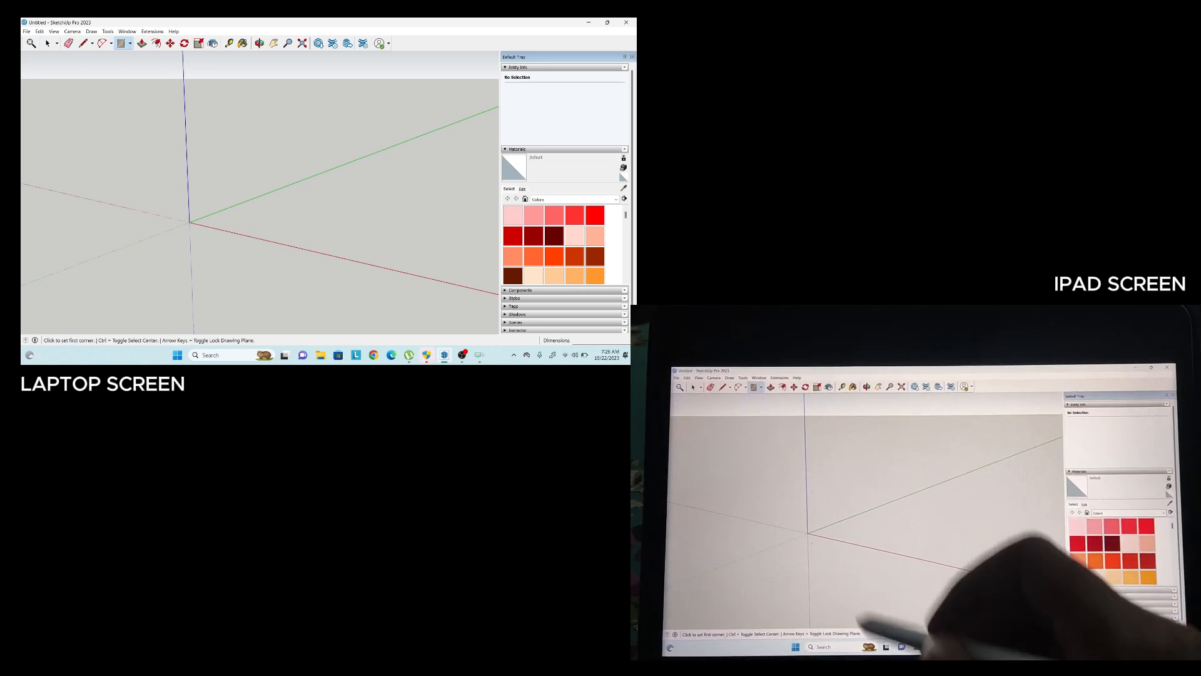
drag(223, 222, 314, 227)
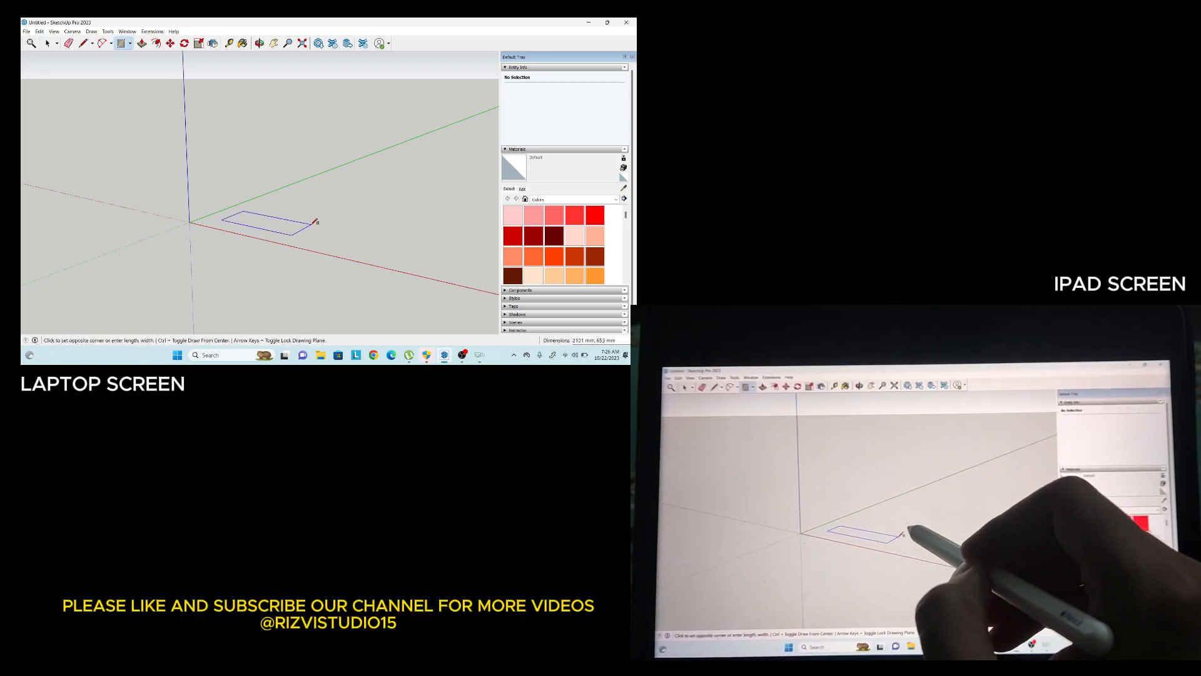
click(290, 212)
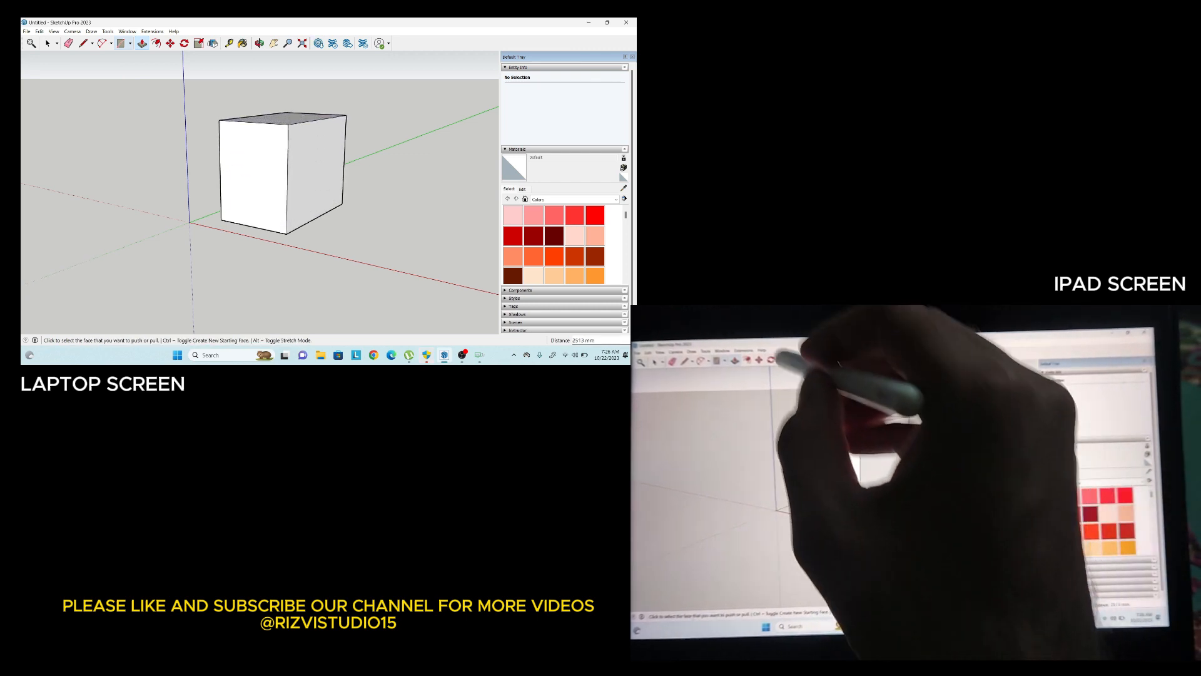
click(128, 42)
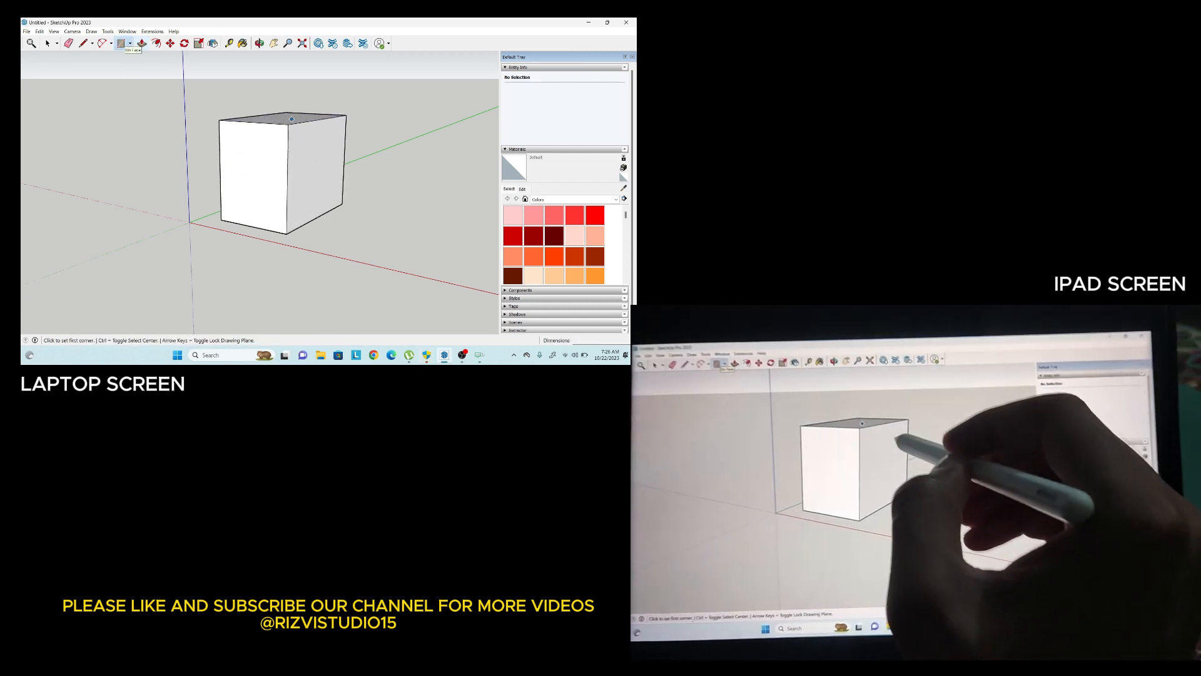